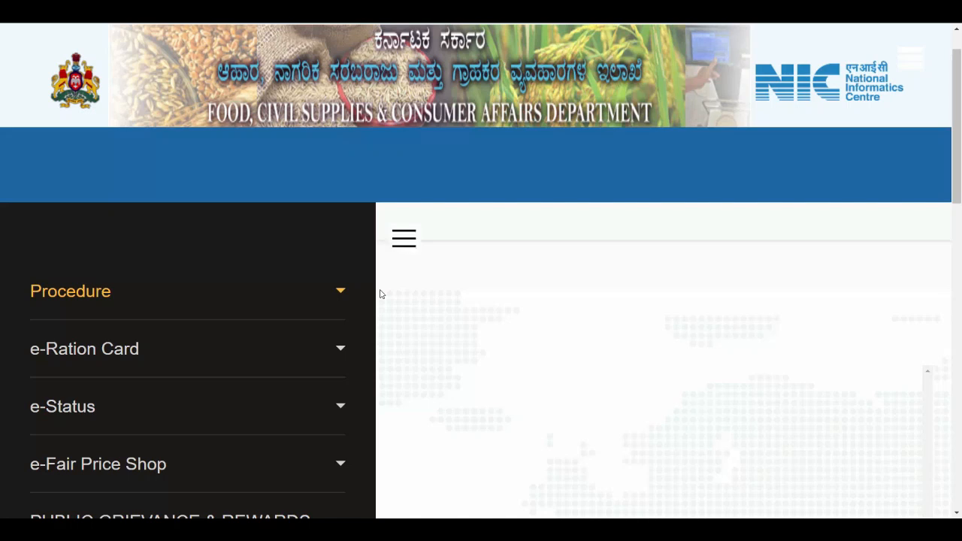
Step: Collapse the left side navigation menu so the page uses full width
click(403, 237)
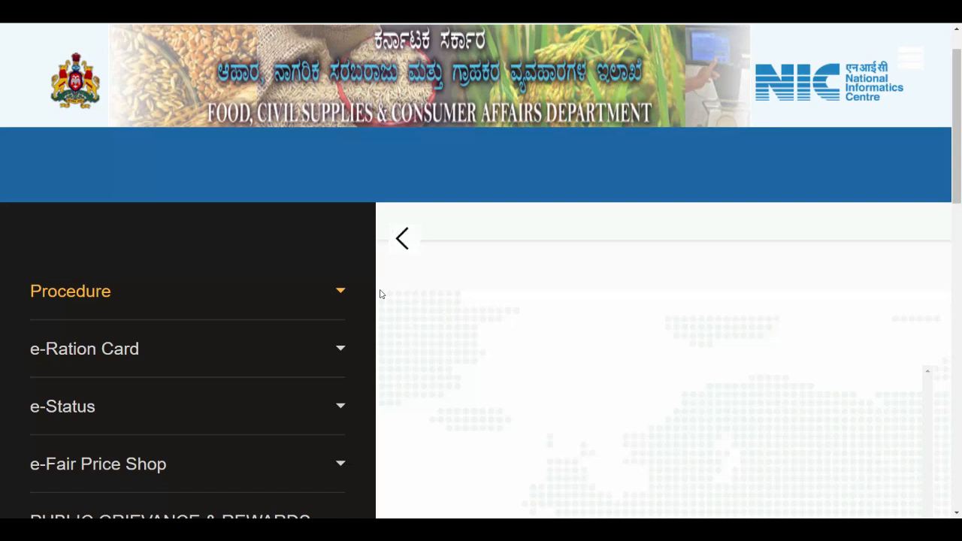
click(402, 238)
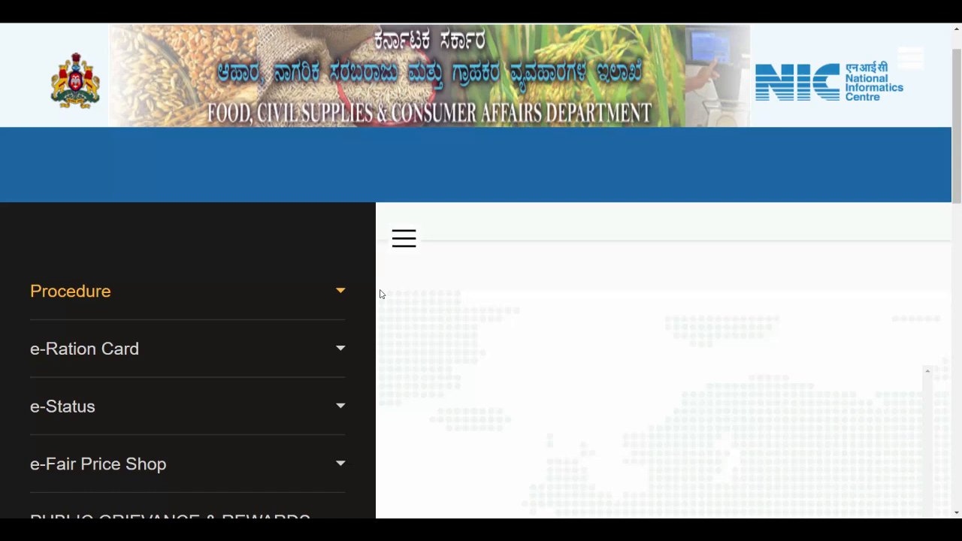
click(403, 237)
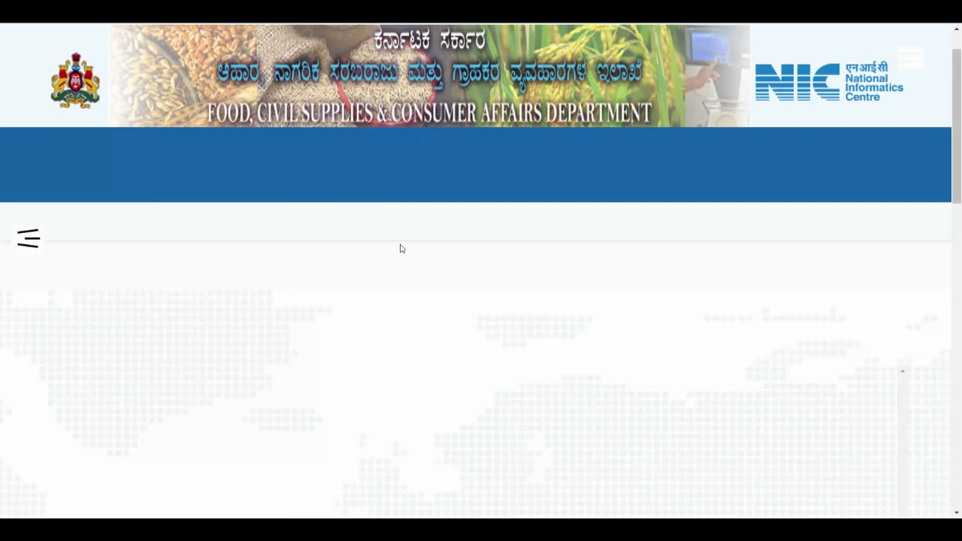
click(27, 238)
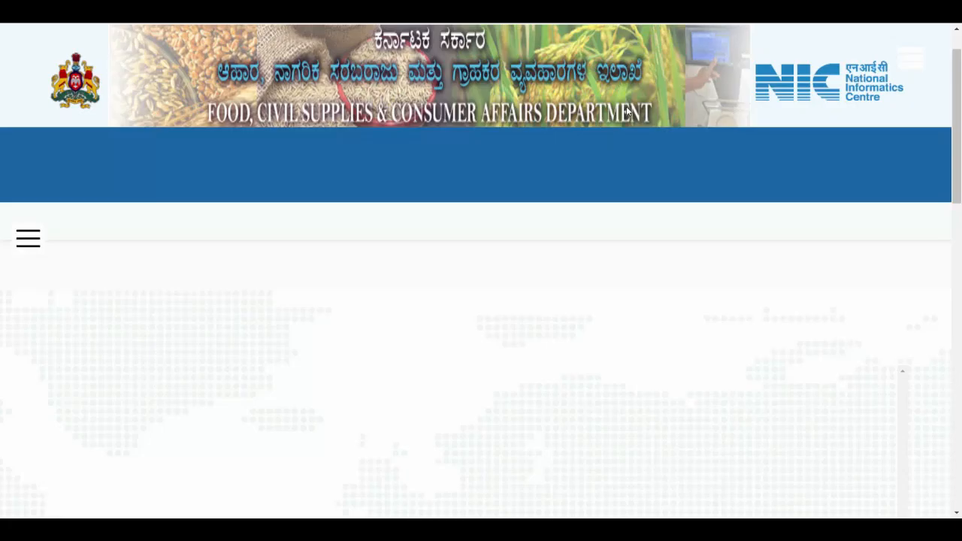
click(27, 237)
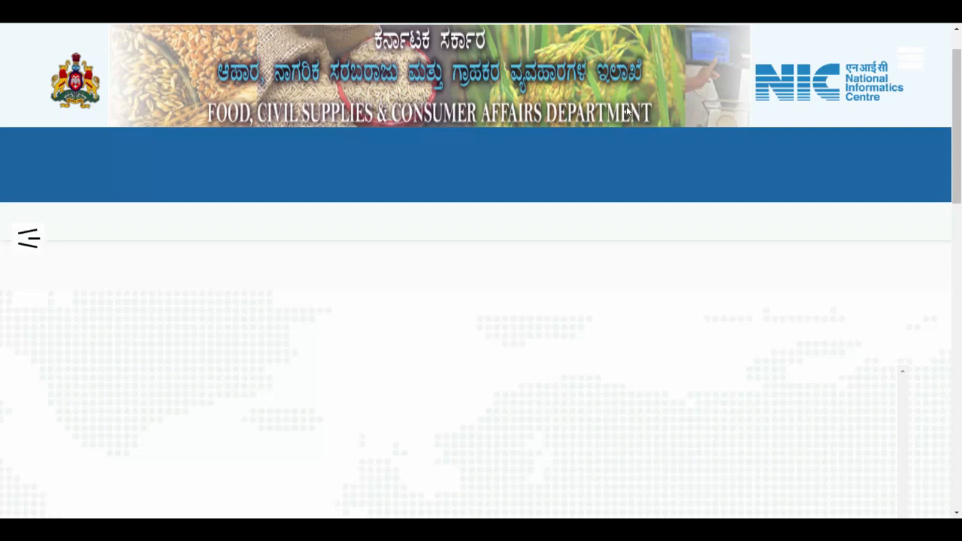
click(27, 237)
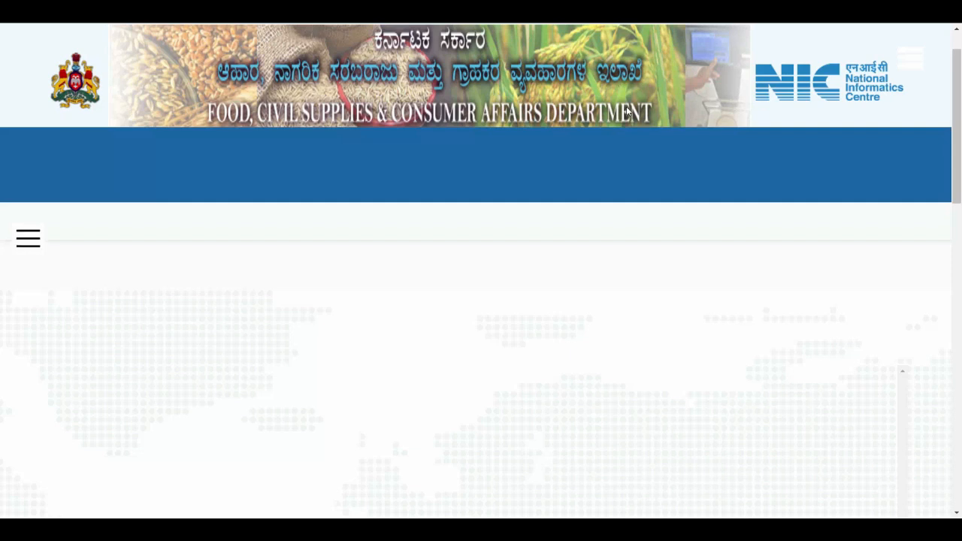
click(27, 237)
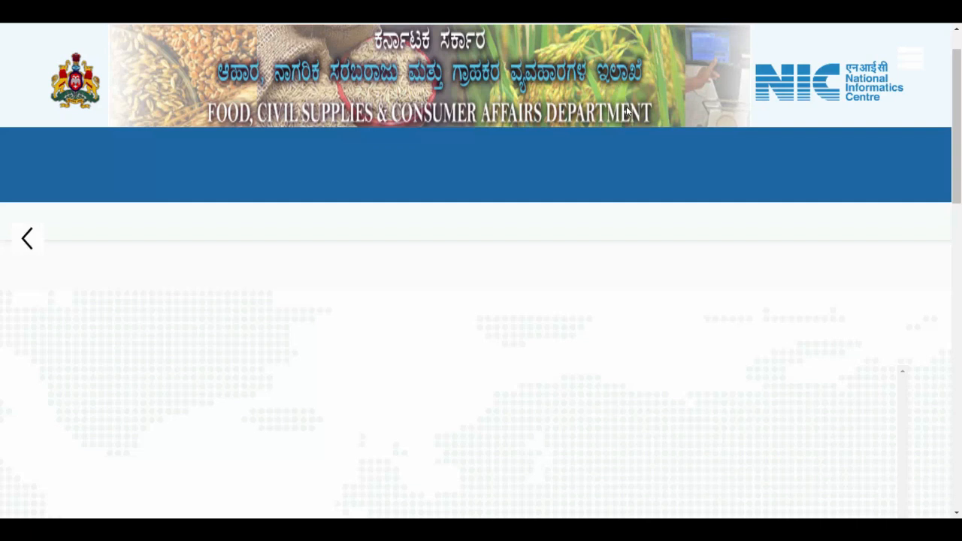
click(27, 238)
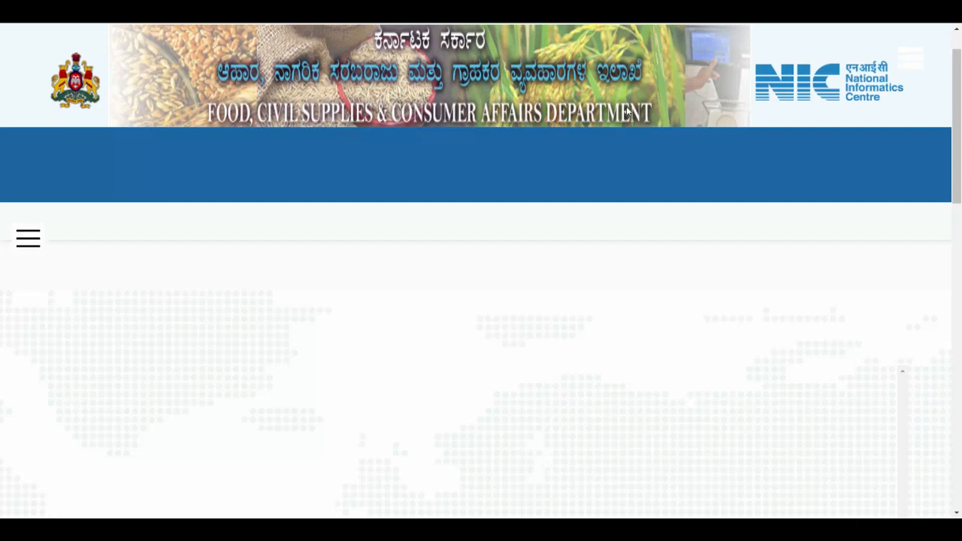
click(27, 237)
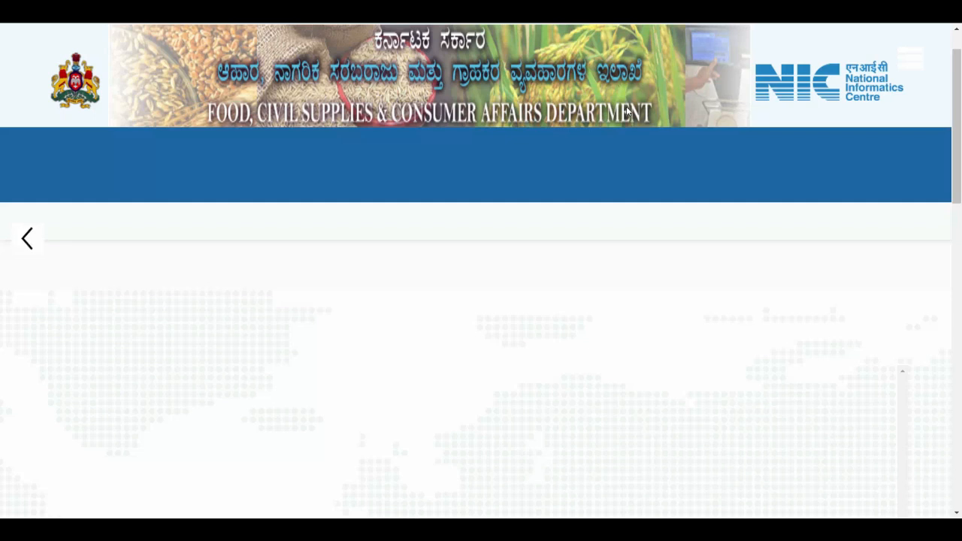
click(27, 237)
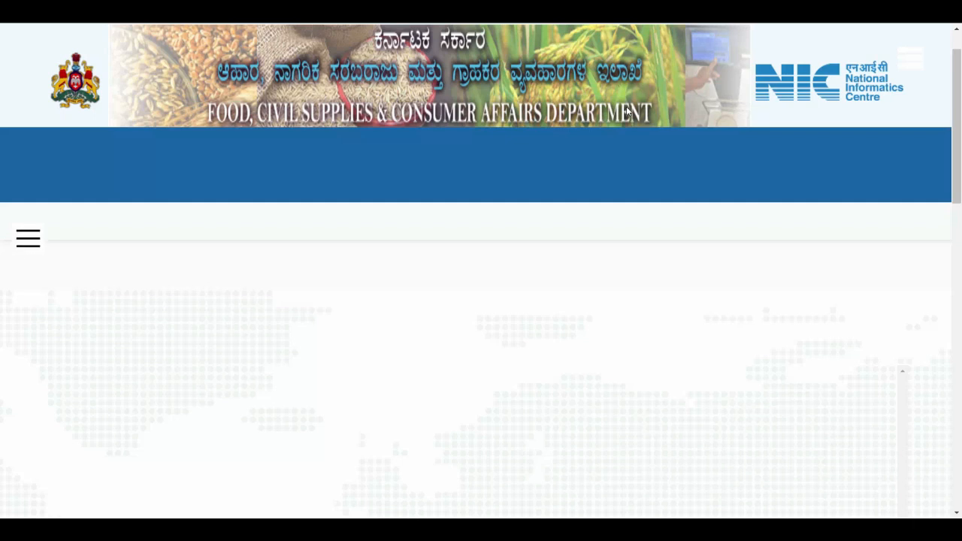
click(27, 238)
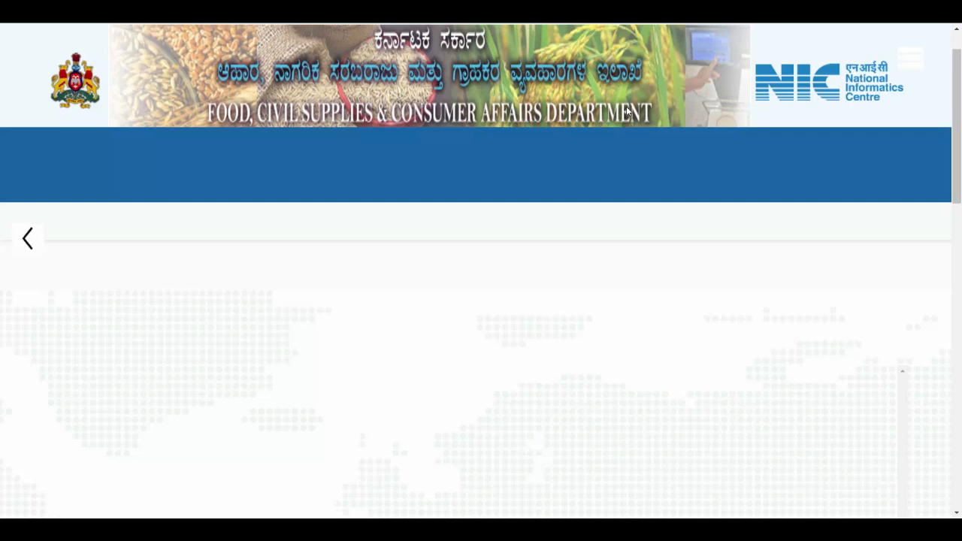
click(27, 238)
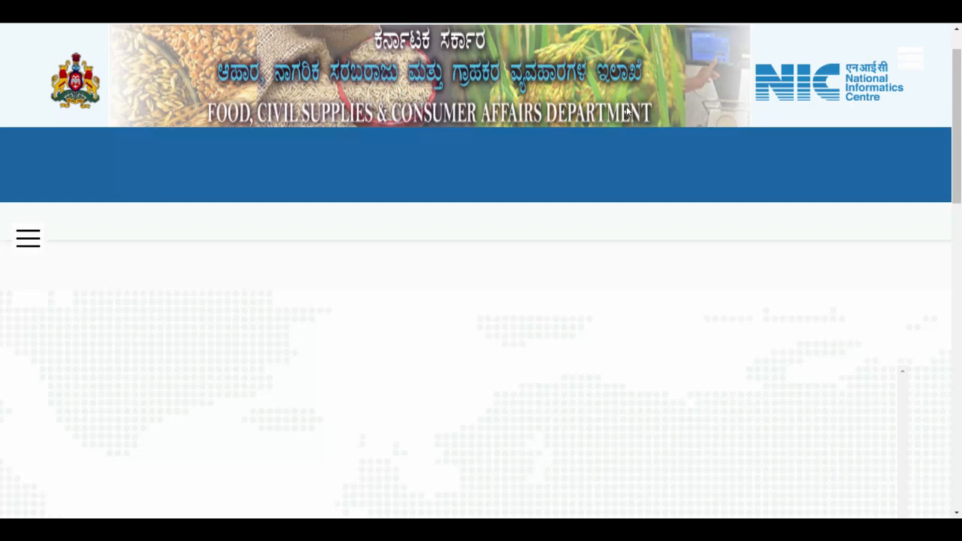
click(27, 238)
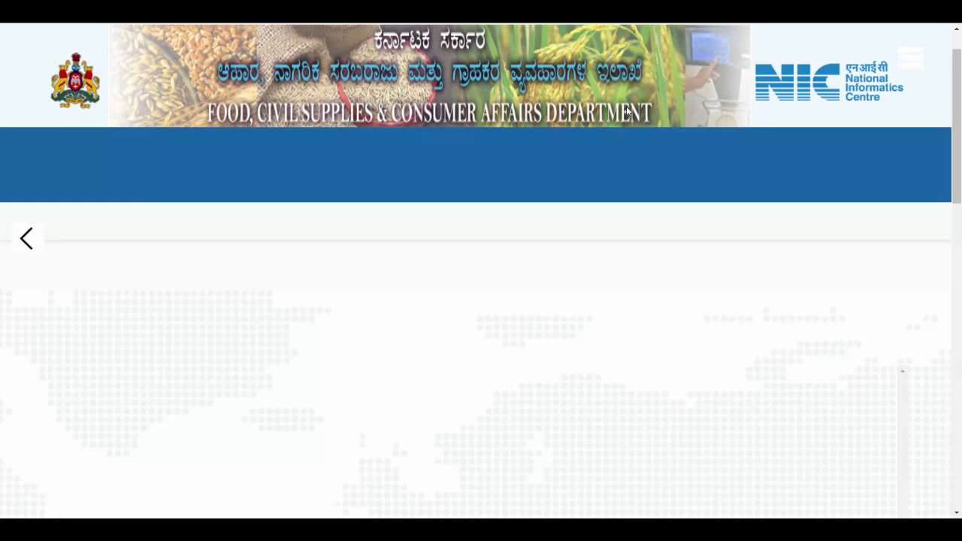
click(27, 237)
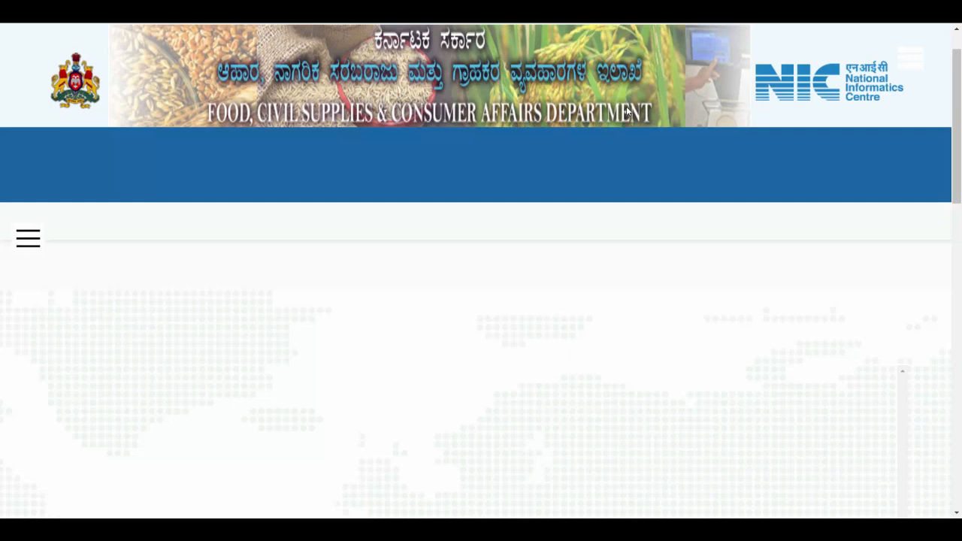
click(27, 237)
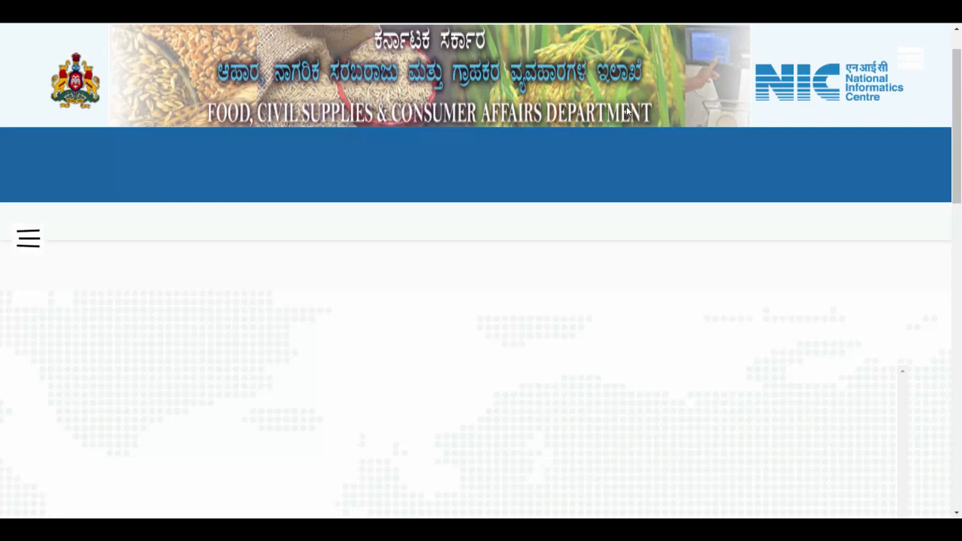
click(27, 238)
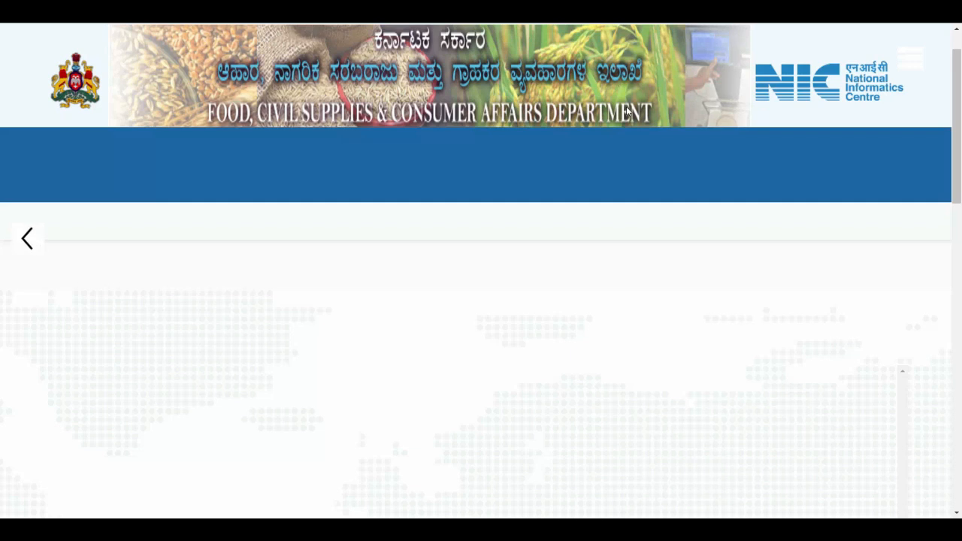
click(27, 237)
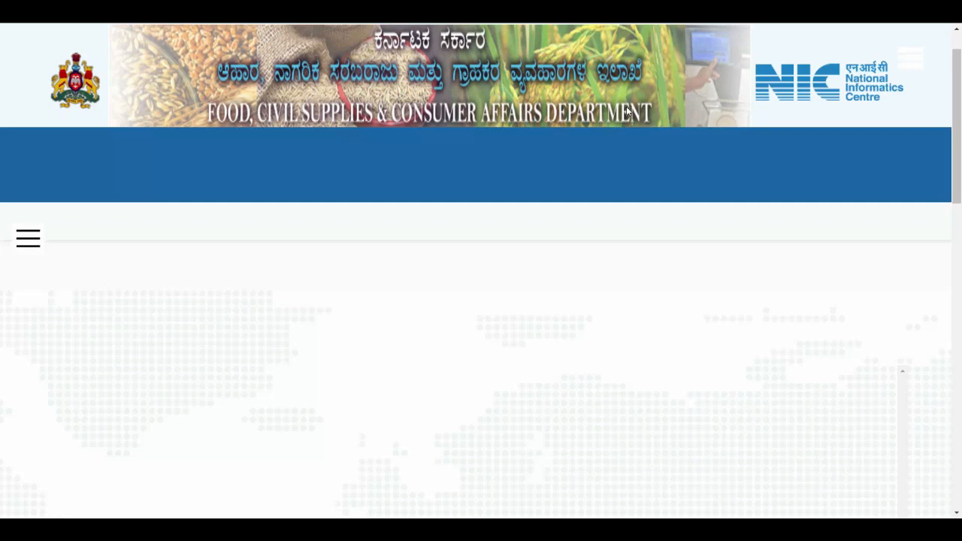
click(27, 238)
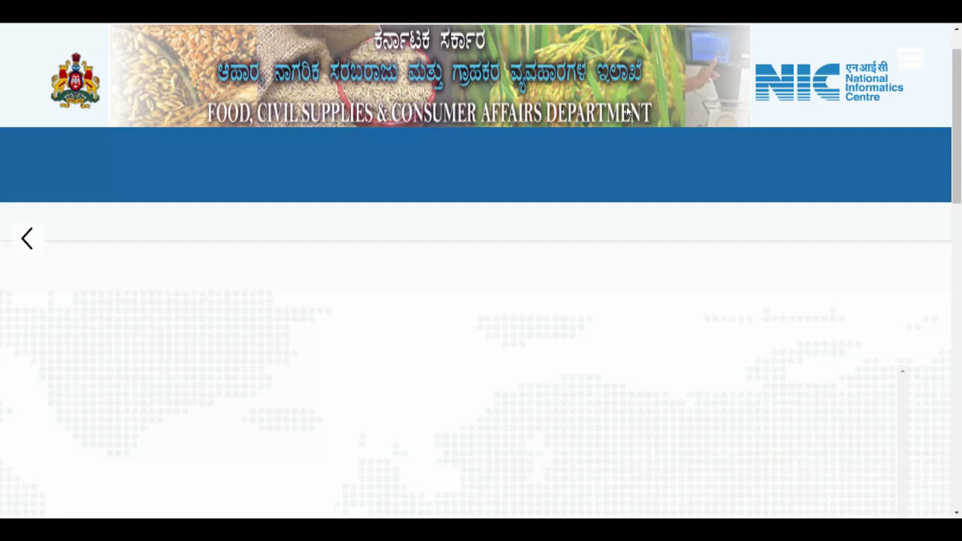
click(27, 237)
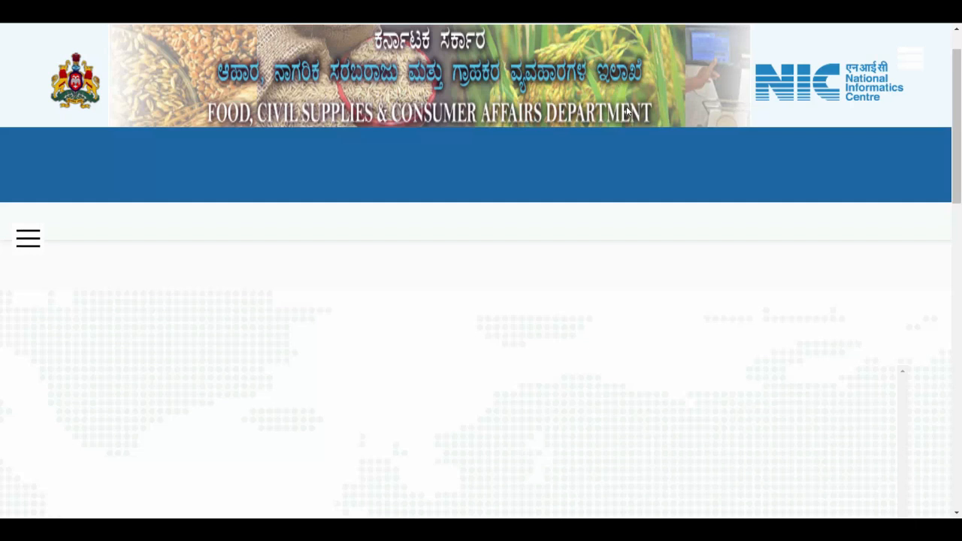
click(28, 238)
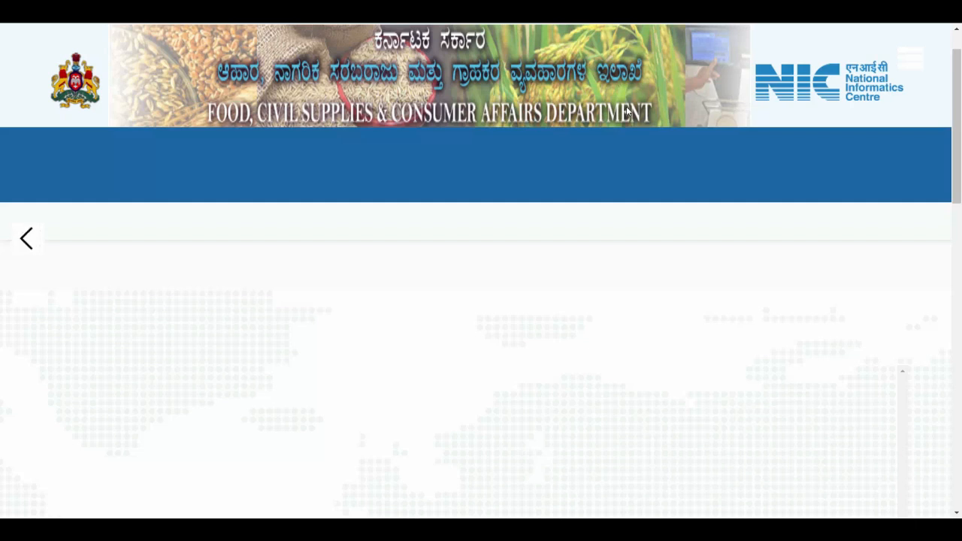
click(27, 238)
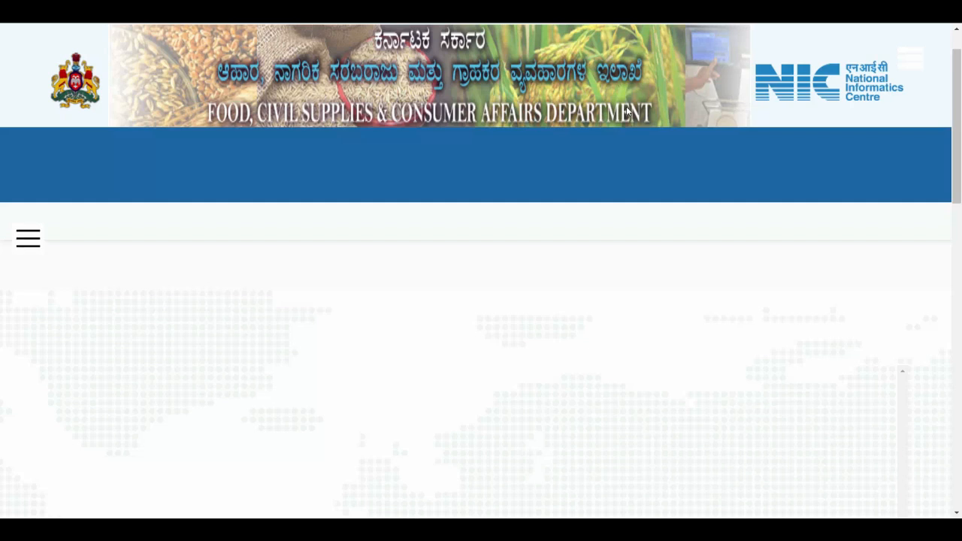
click(27, 238)
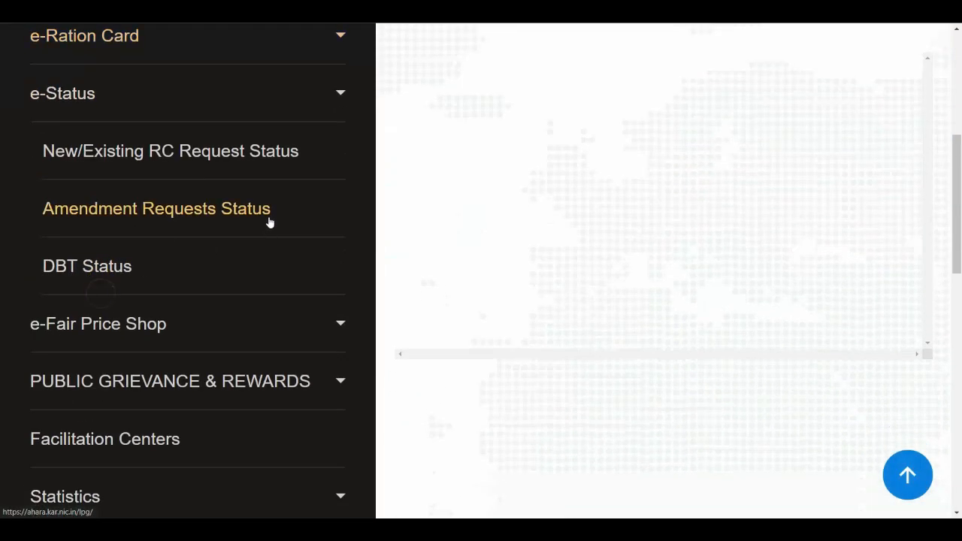
Step: Open the Status of DBT lookup form from the DBT Status services page
click(156, 208)
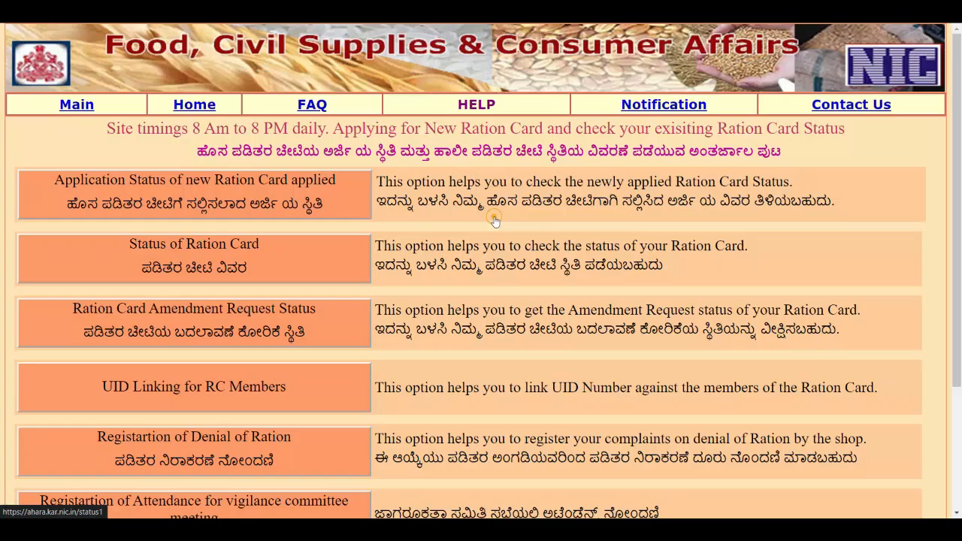
scroll(down, 3)
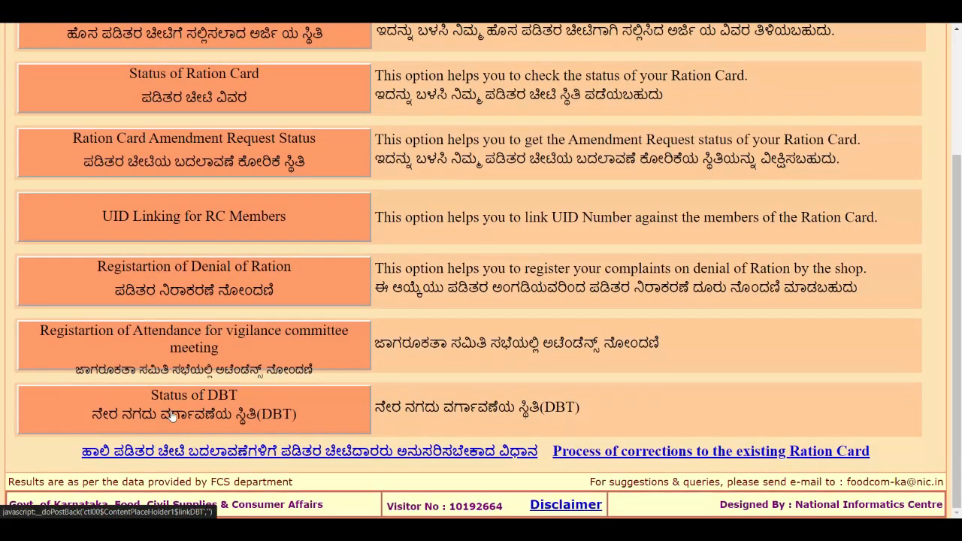
click(192, 394)
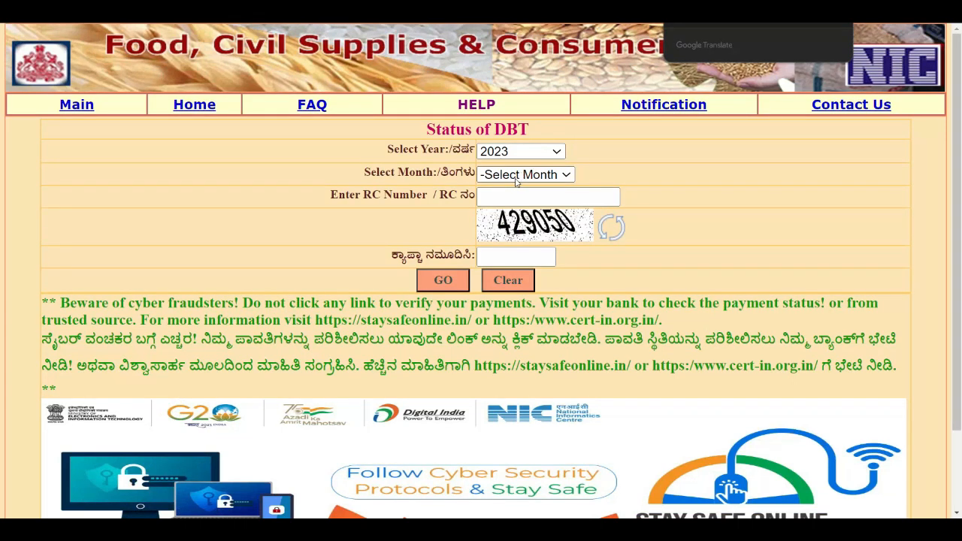
Step: Choose December as the month and submit the ration card DBT status lookup
click(525, 174)
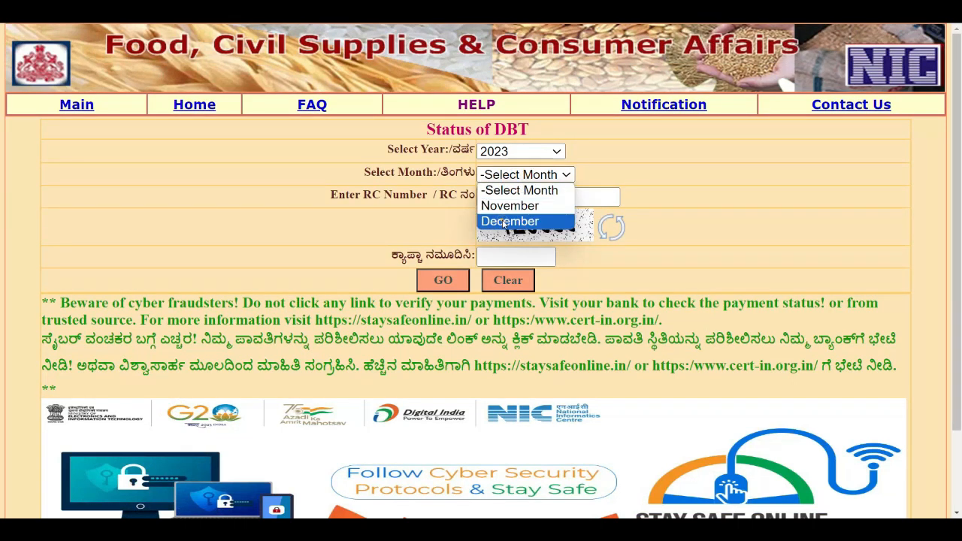
click(510, 221)
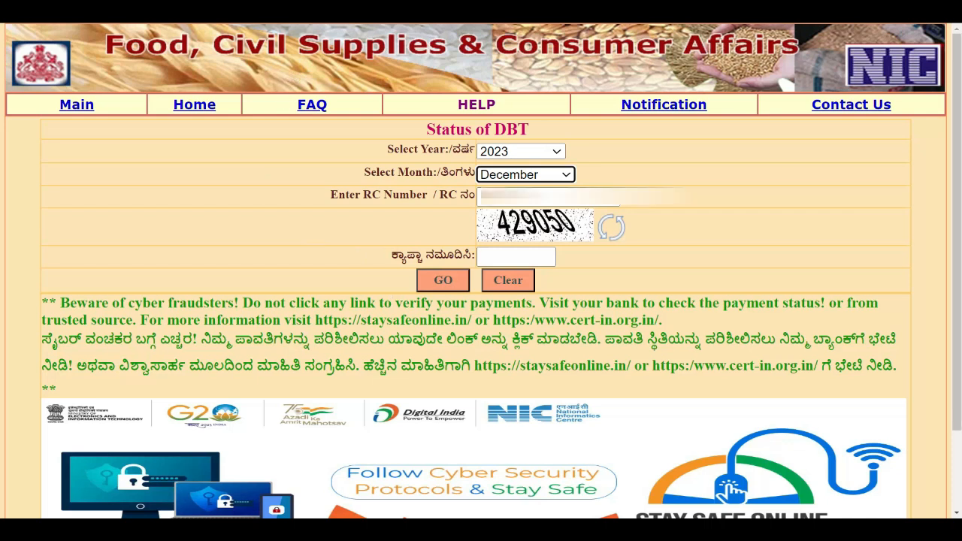
click(442, 280)
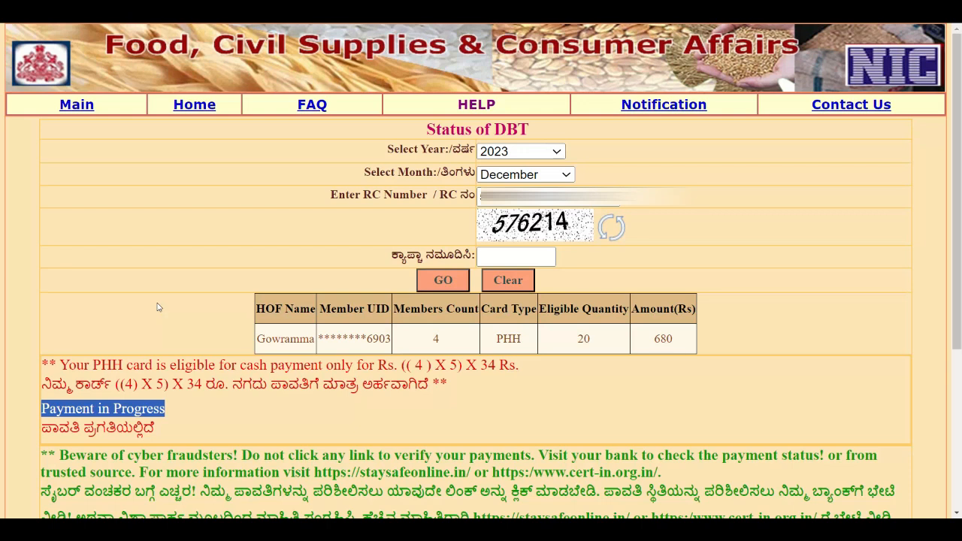
mouse_move(553, 319)
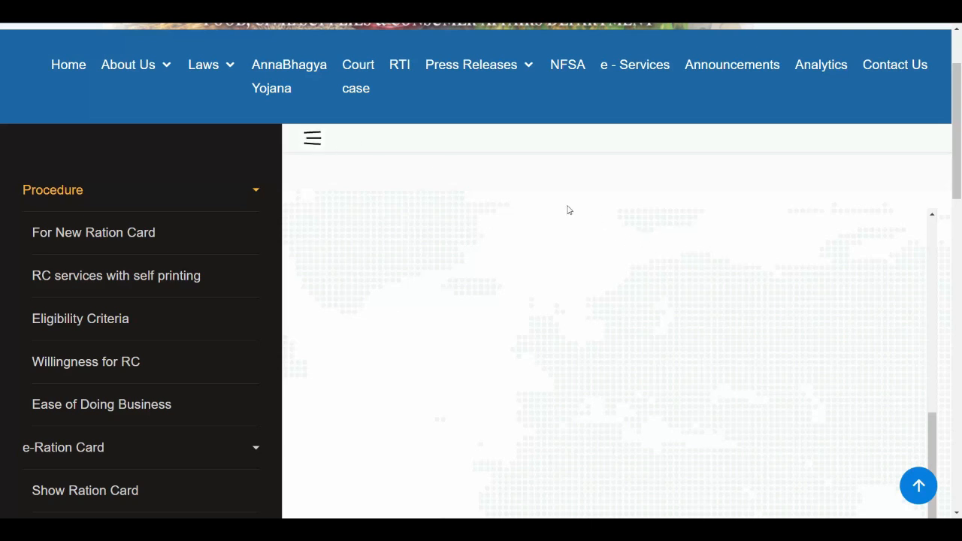
Step: Toggle the side navigation menu on the department home page
click(311, 139)
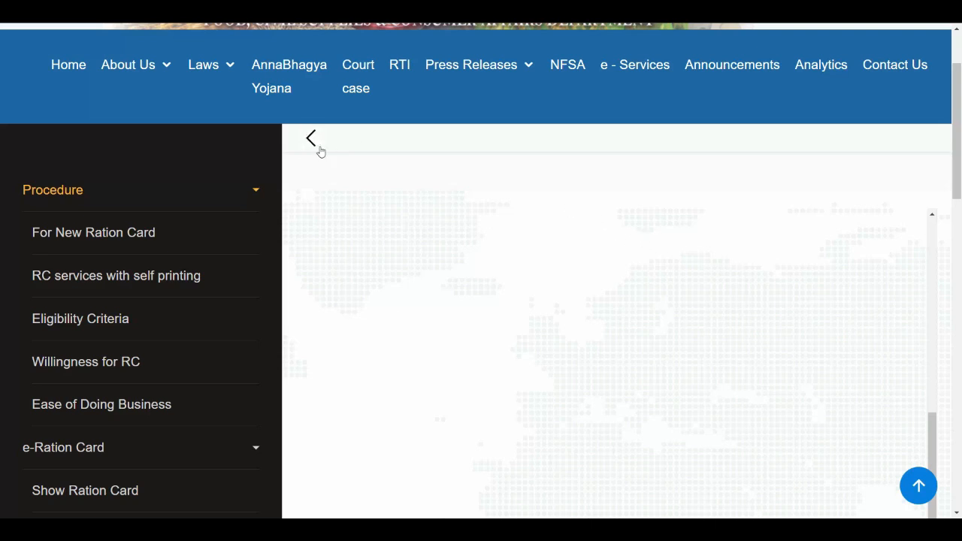